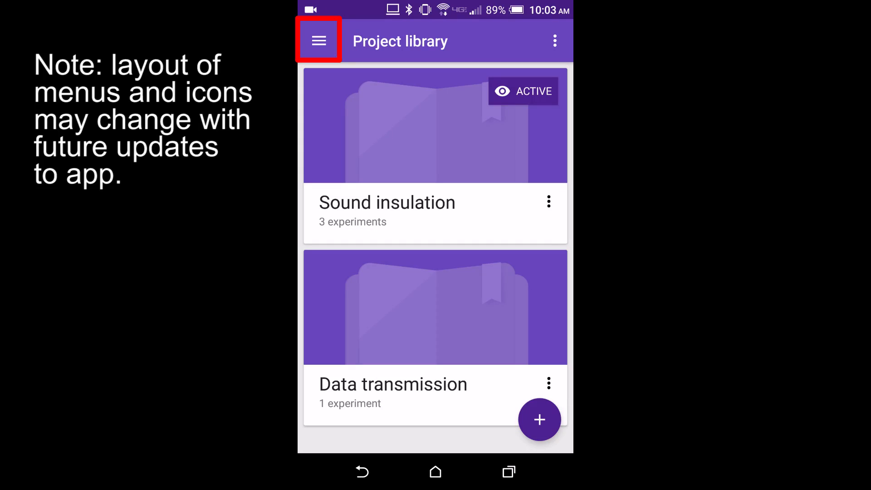
- Open the Test 2 experiment's live sensor view from the navigation menu
{"action": "left_click", "coordinate": [319, 40]}
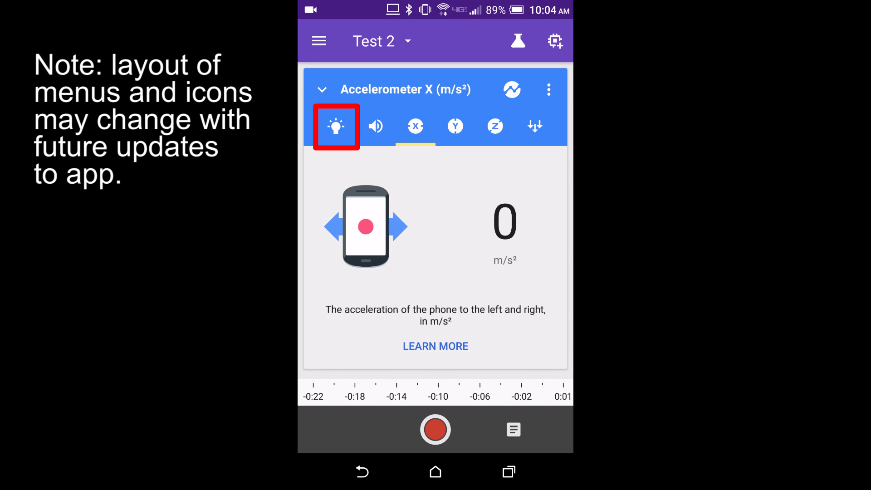
- Select the Ambient light sensor and display its lux readings as a graph
{"action": "left_click", "coordinate": [335, 126]}
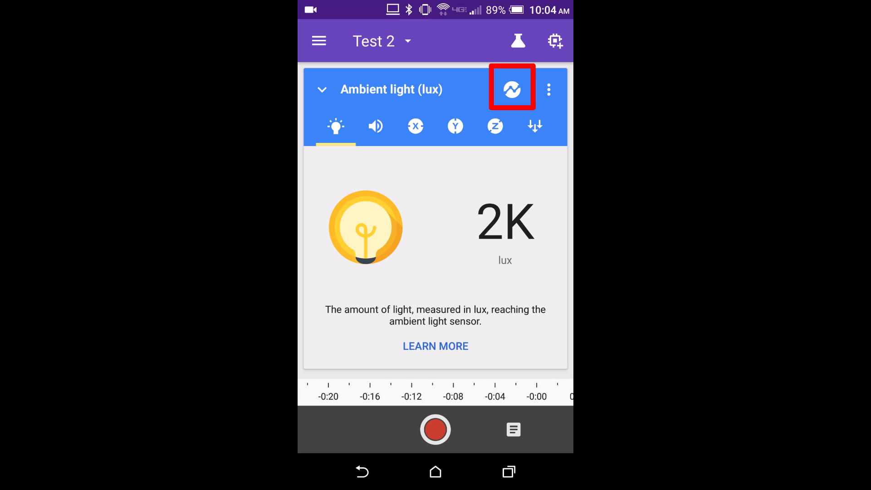
{"action": "left_click", "coordinate": [511, 89]}
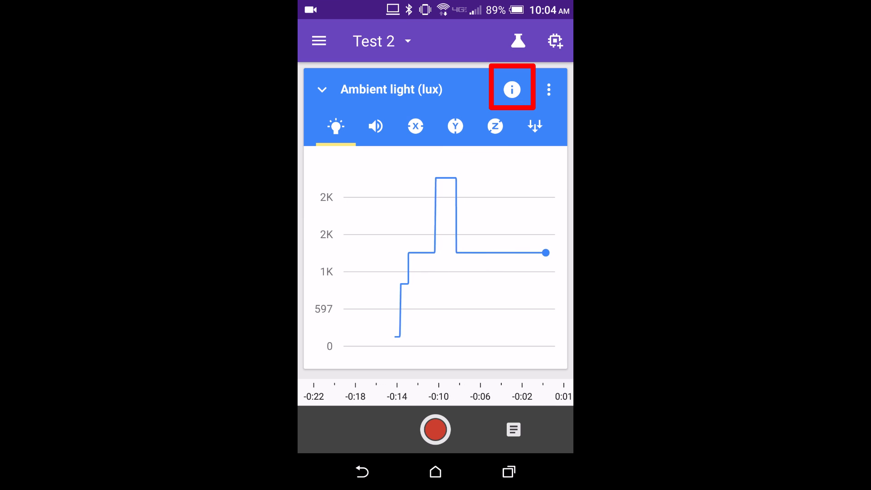